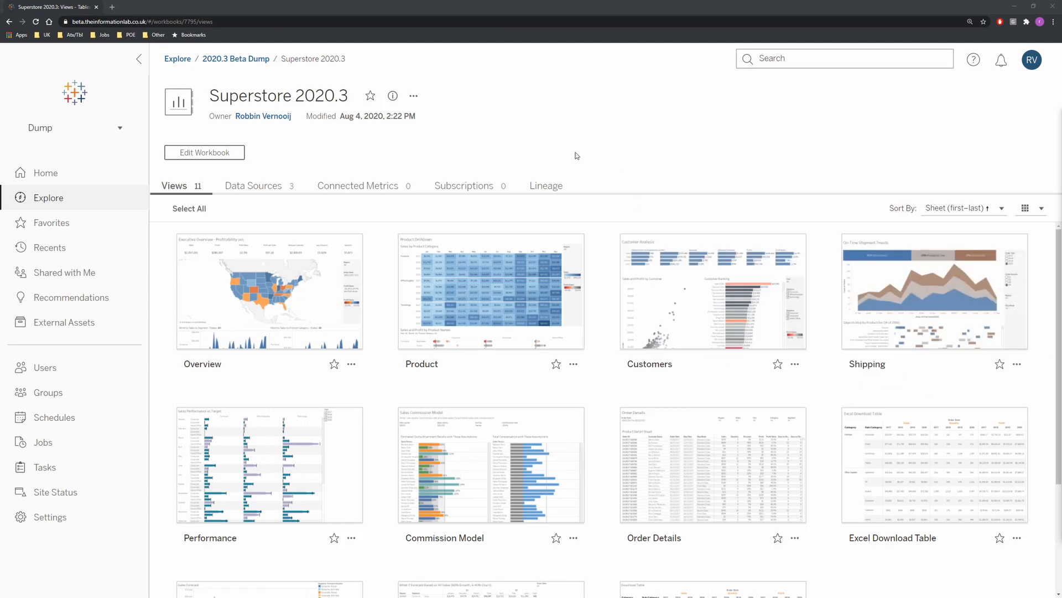
- Open the Overview dashboard from the Superstore 2020.3 workbook's views
left_click(269, 291)
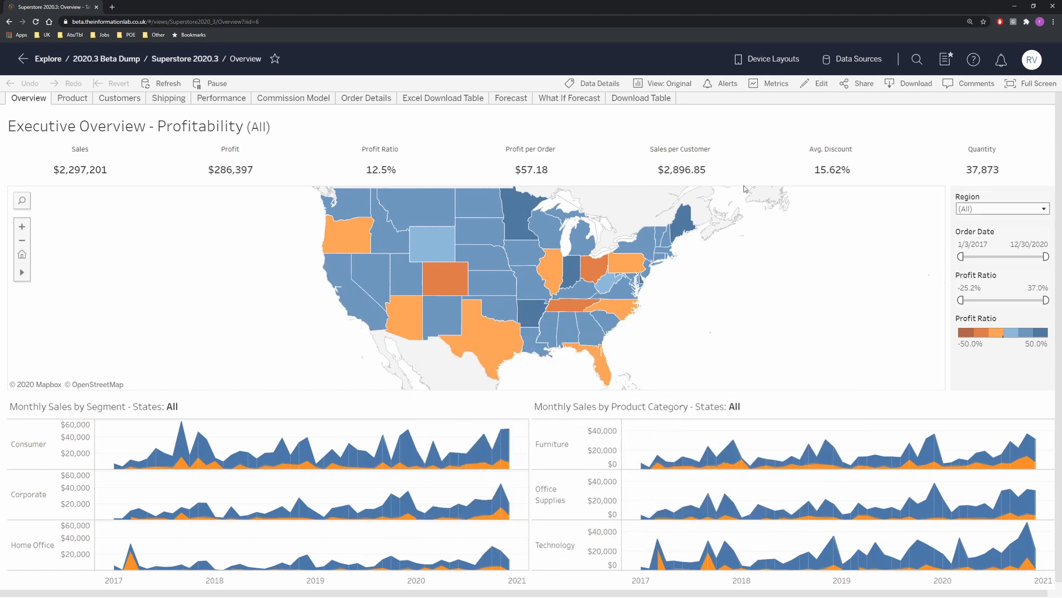
mouse_move(916, 84)
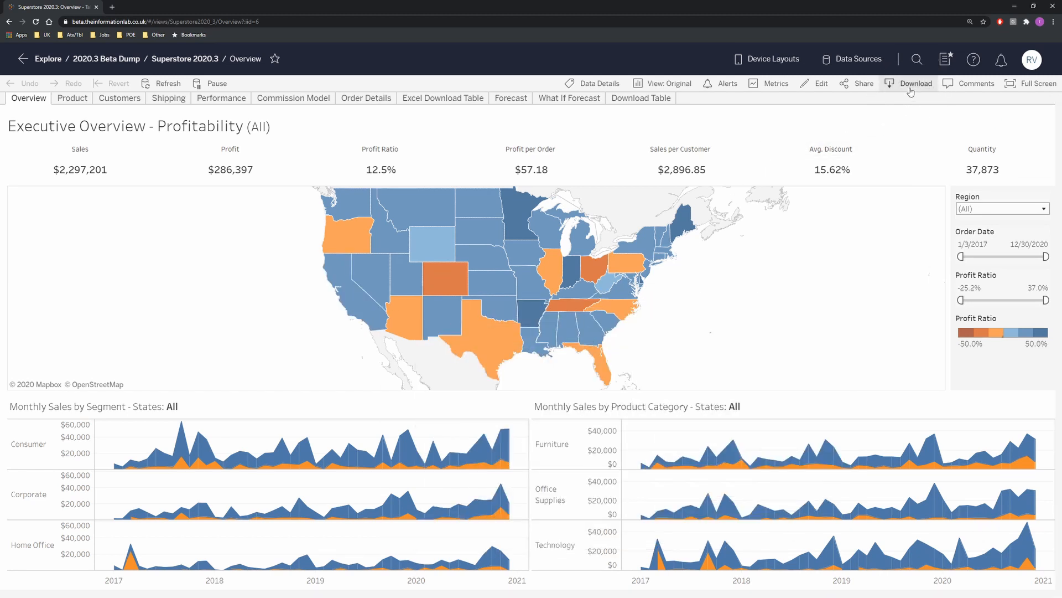
left_click(911, 83)
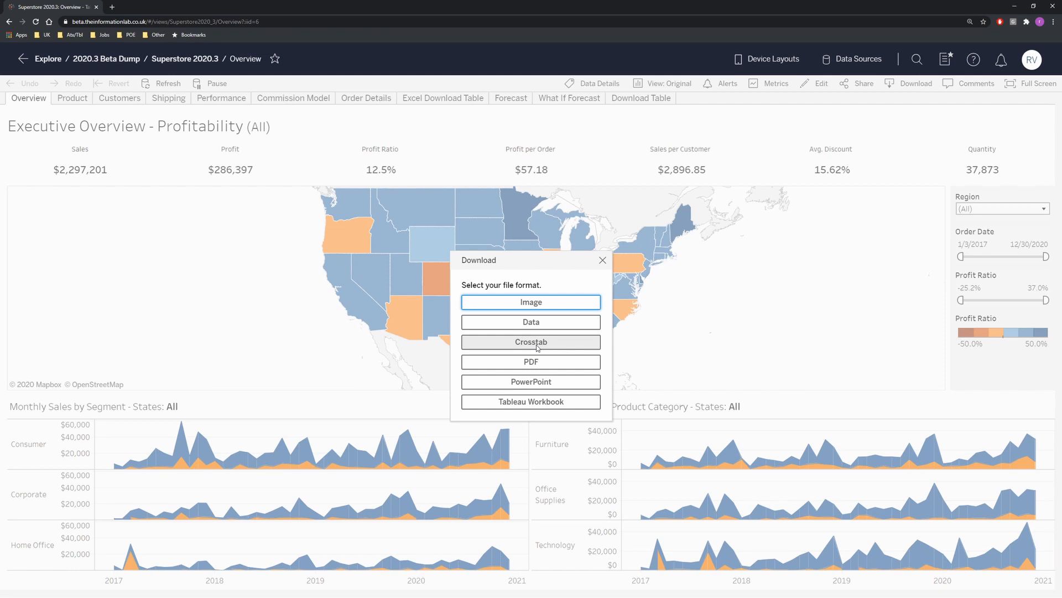
left_click(531, 342)
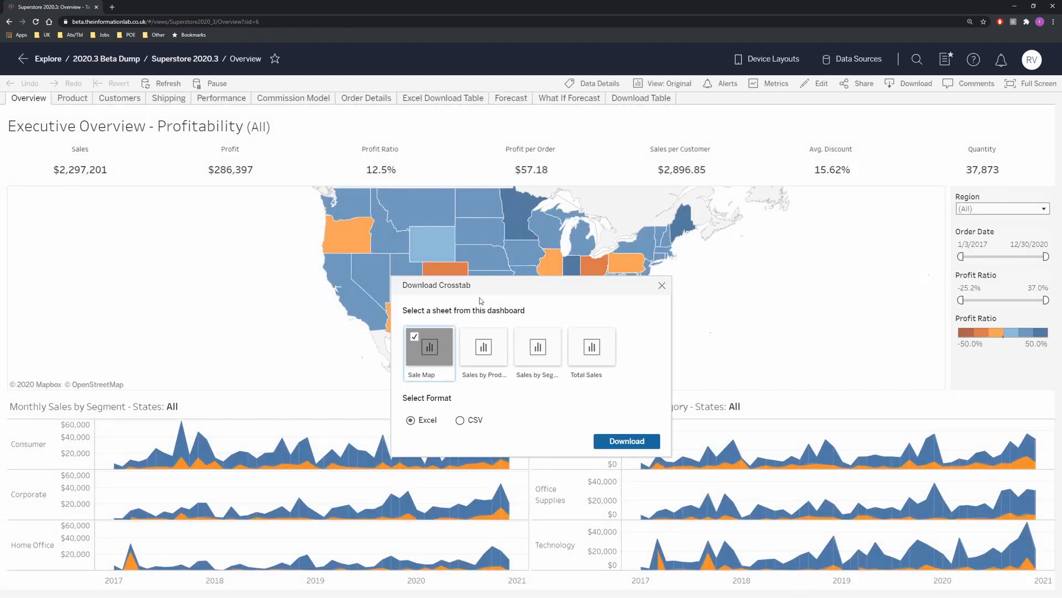
left_click(483, 346)
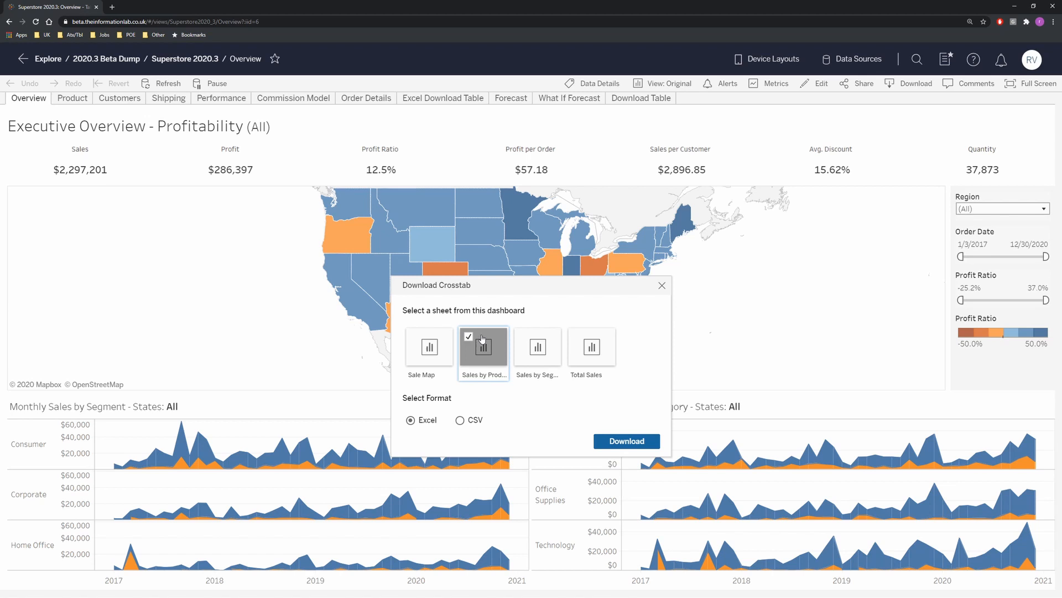
left_click(591, 347)
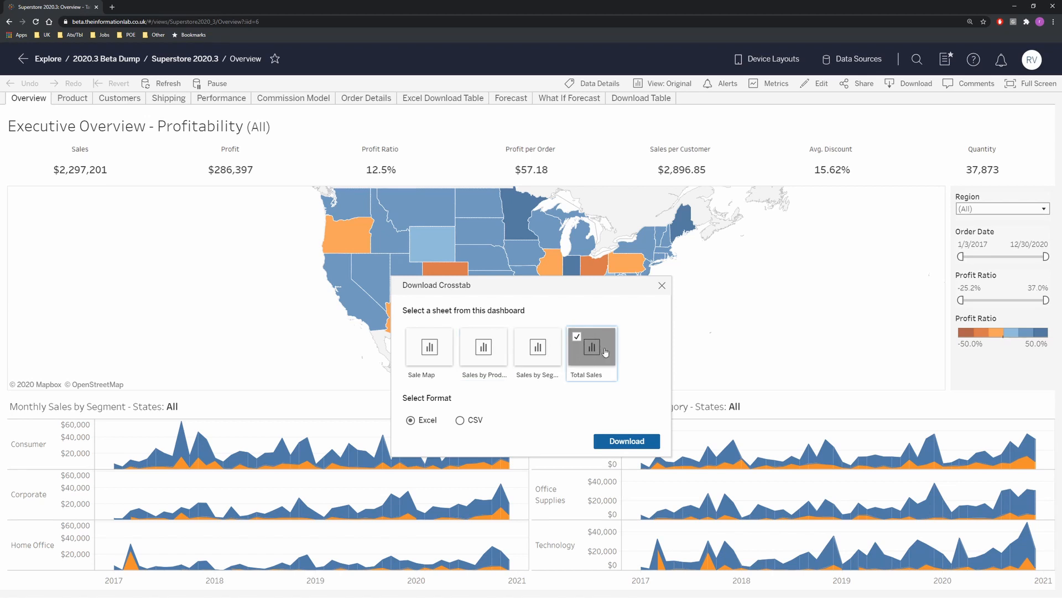
left_click(429, 346)
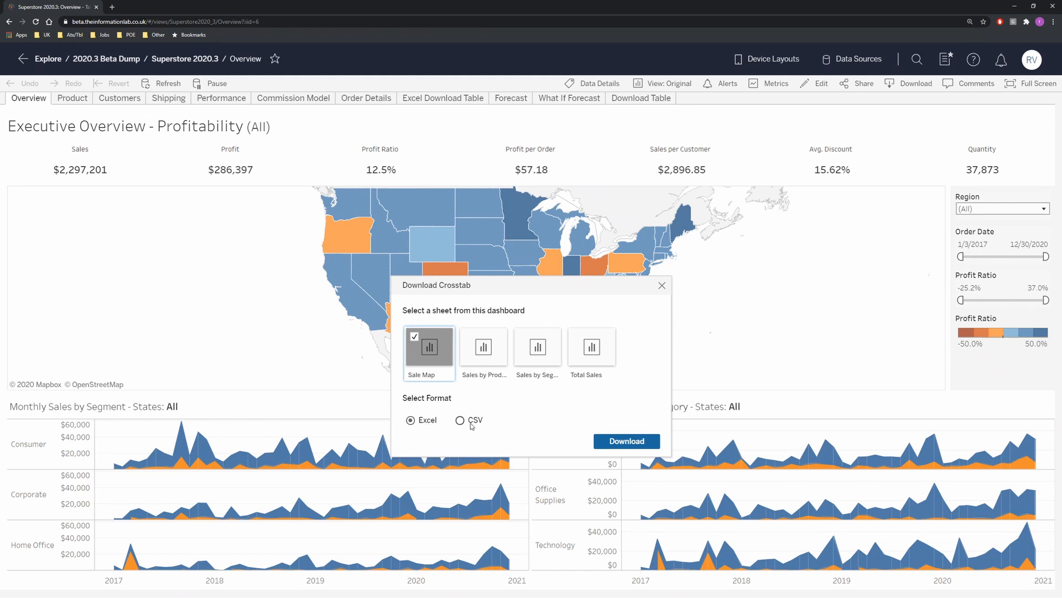
left_click(459, 420)
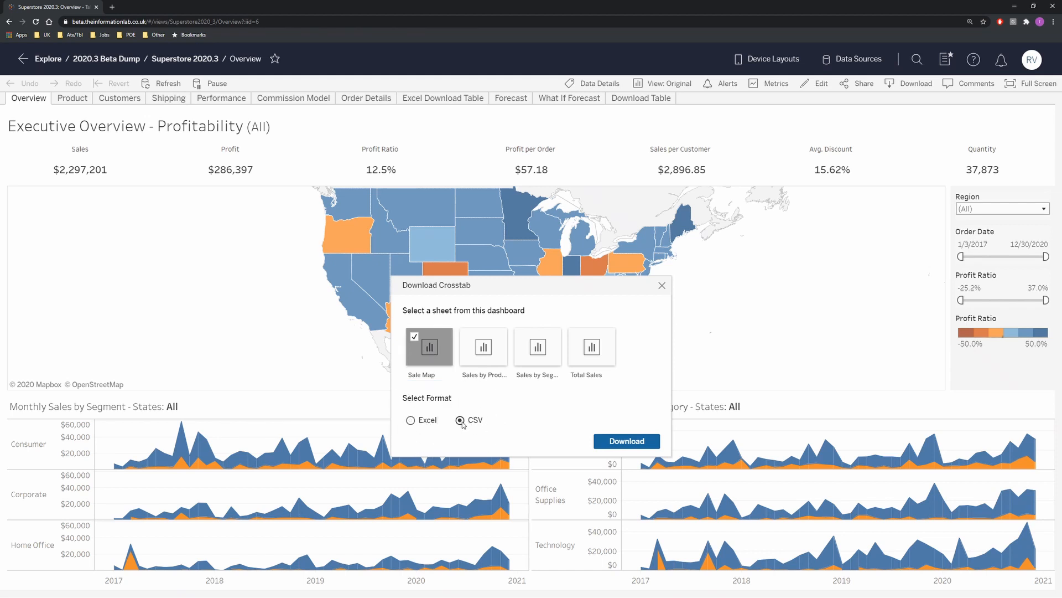
left_click(625, 441)
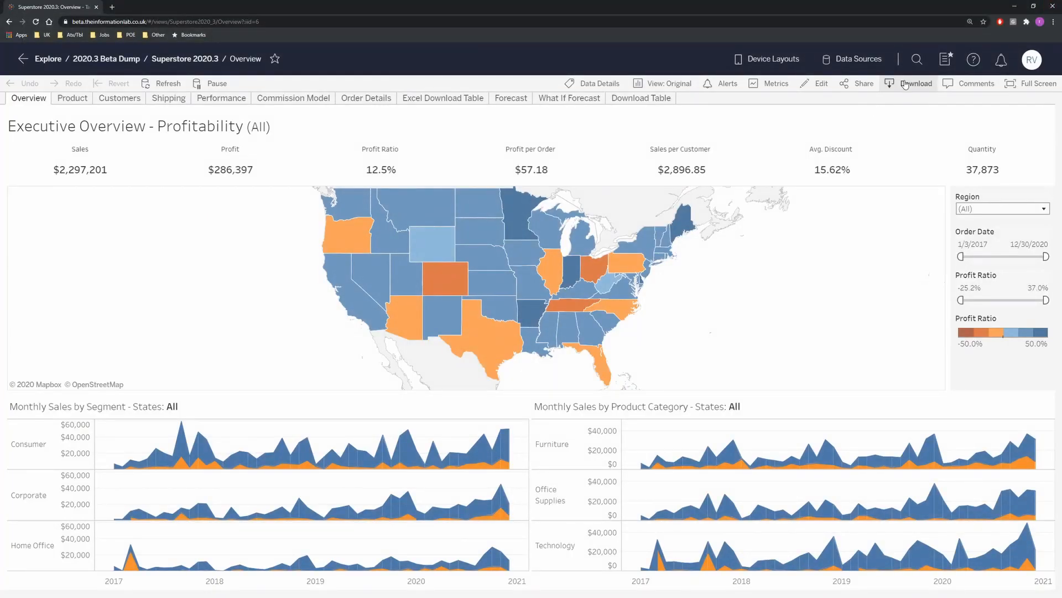
- Download the Sale Map sheet as an Excel crosstab
left_click(915, 82)
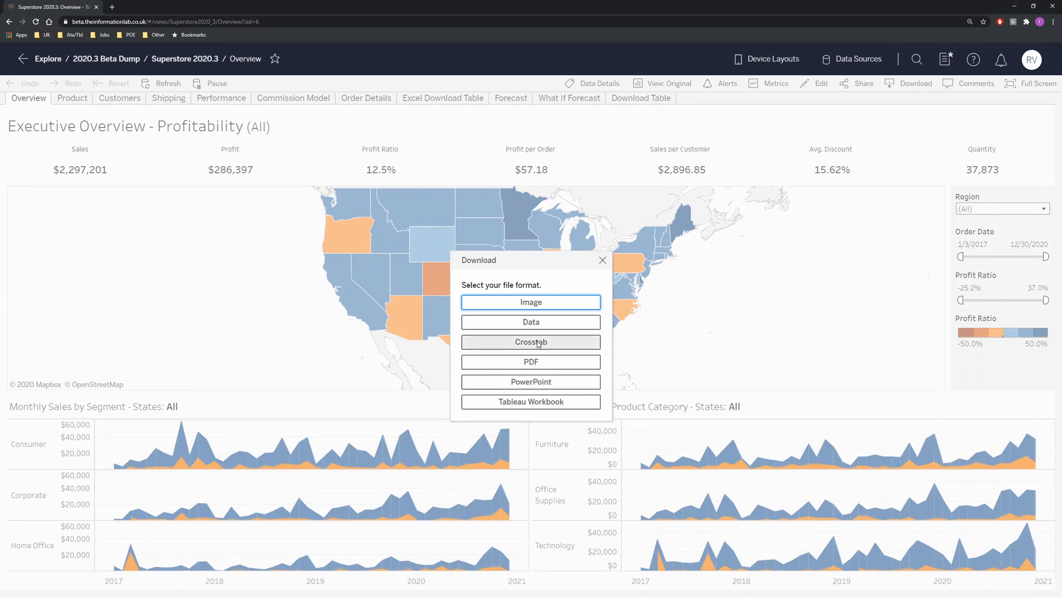
left_click(531, 341)
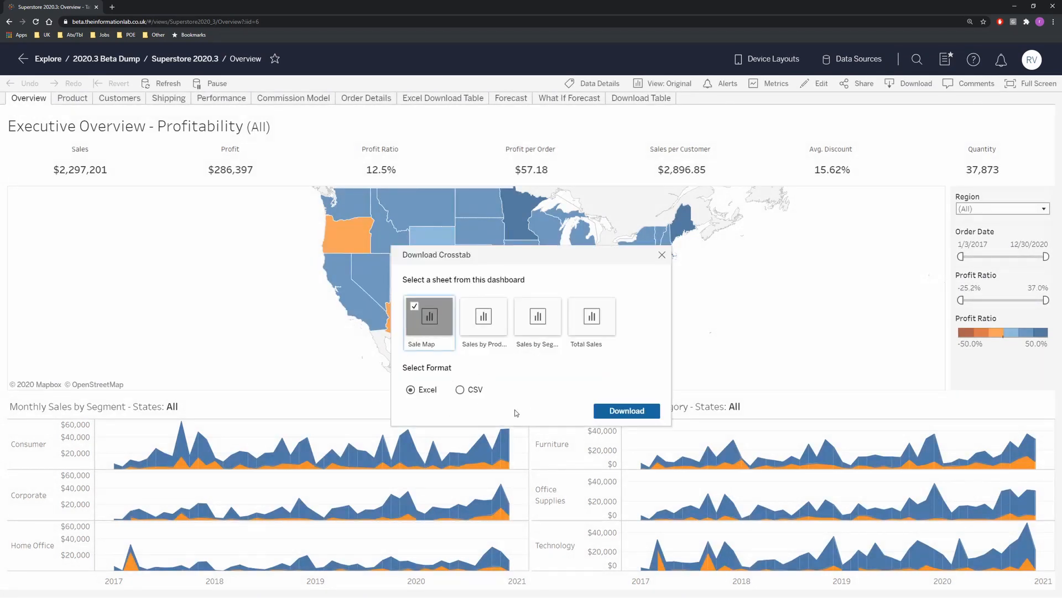
left_click(625, 411)
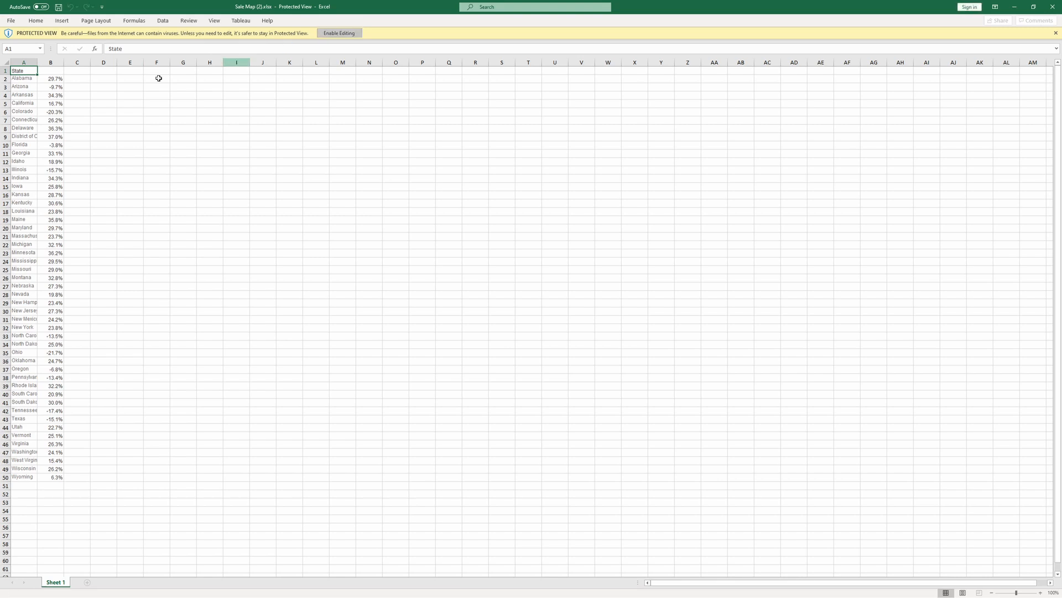
- Enable editing on the Sale Map workbook and check the State header cell
left_click(339, 32)
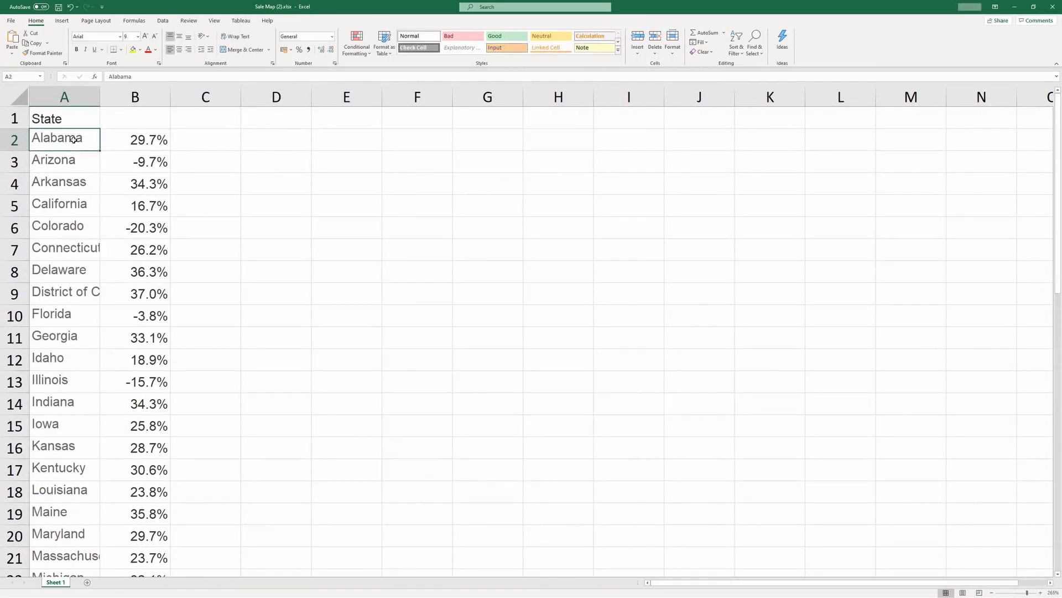
left_click(64, 119)
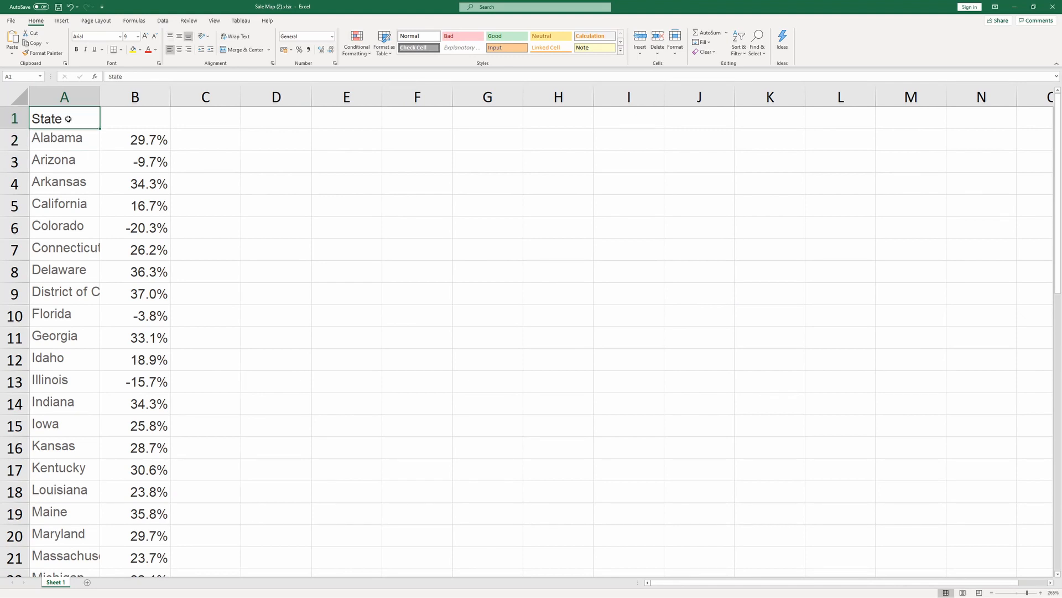
mouse_move(129, 145)
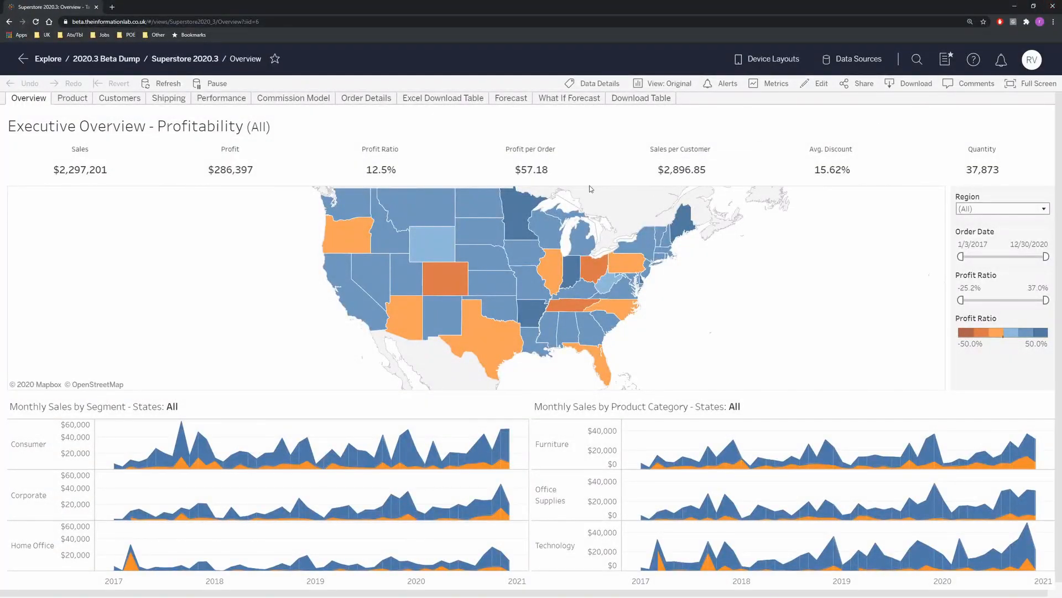
- Open the Excel Download Table view and download it as an Excel crosstab
left_click(442, 97)
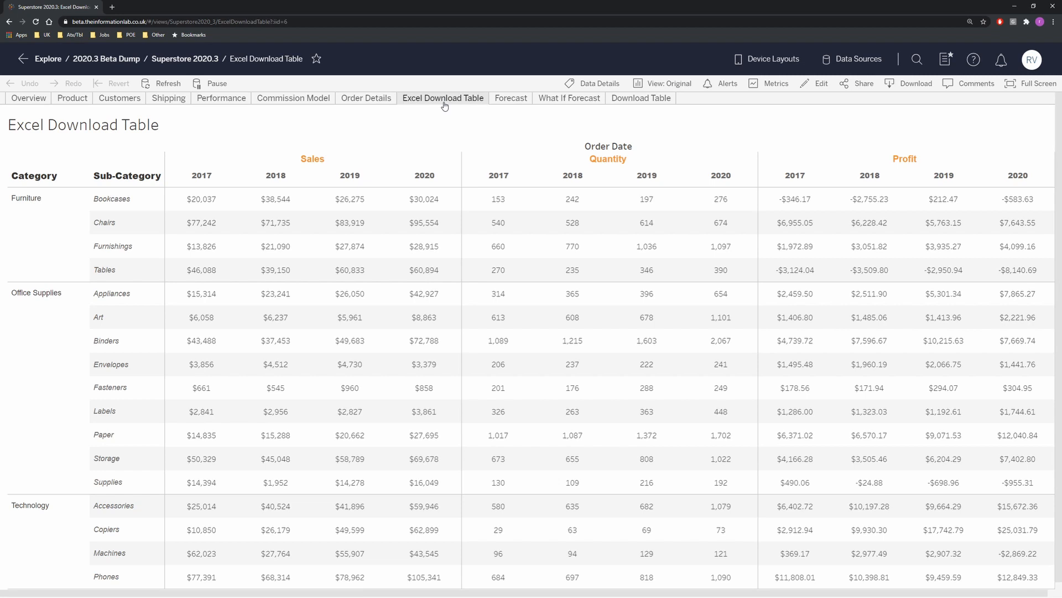
mouse_move(608, 158)
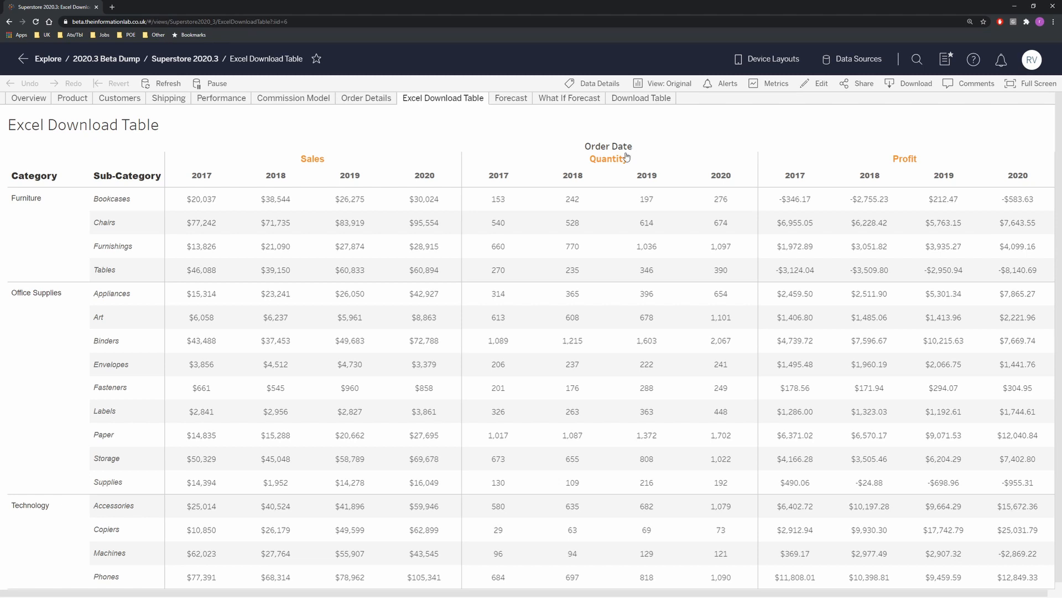
mouse_move(609, 158)
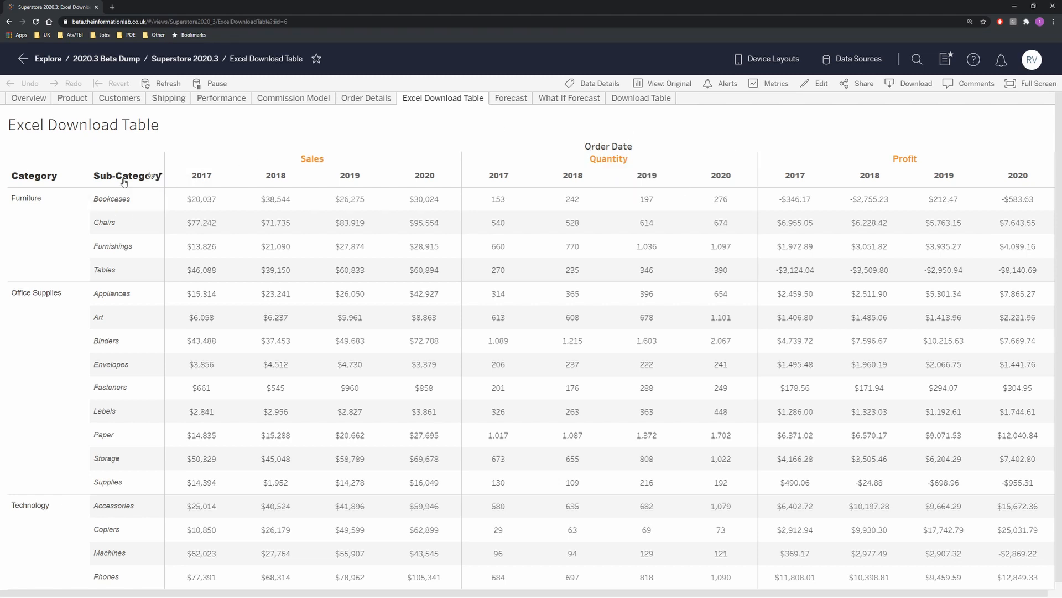
mouse_move(69, 226)
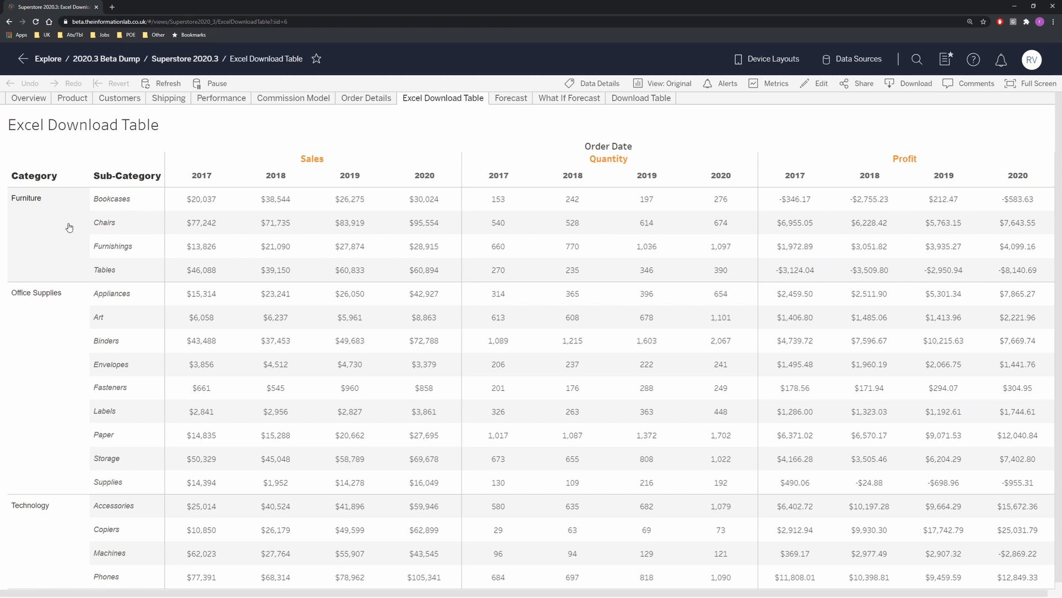
left_click(915, 83)
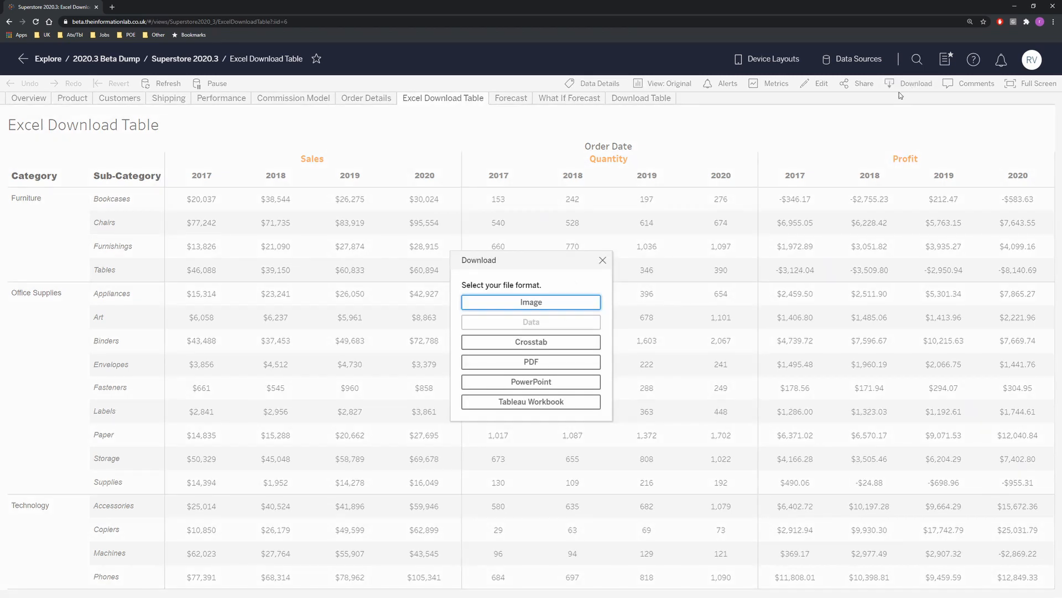
left_click(530, 341)
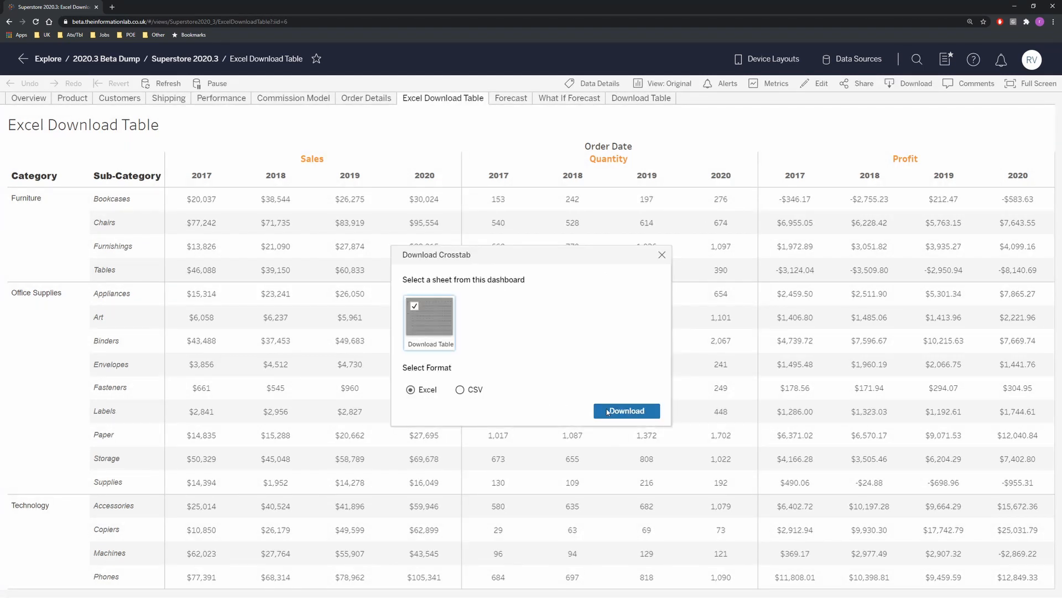
left_click(624, 411)
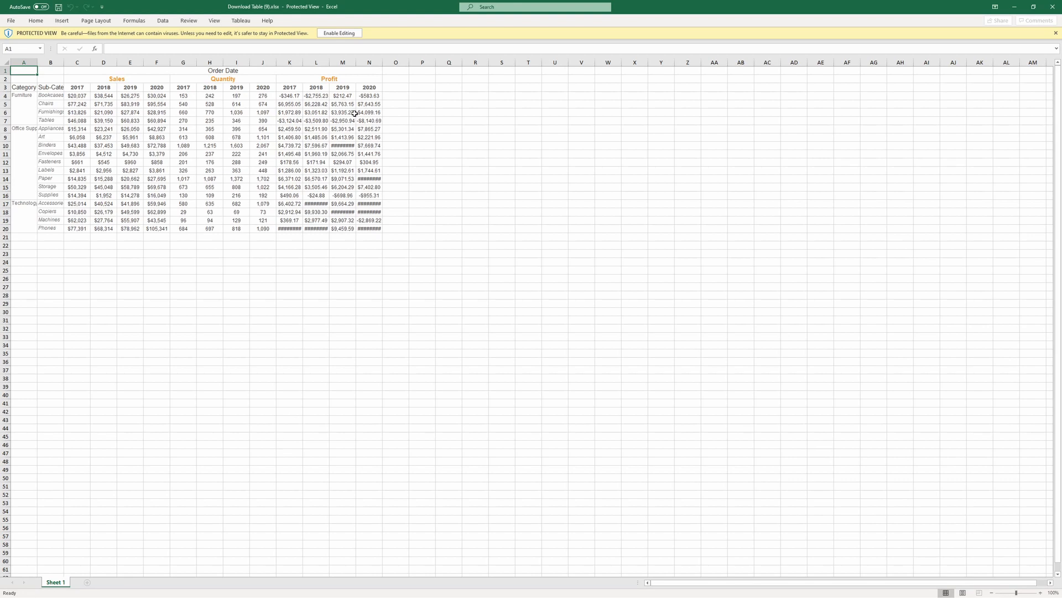
- Enable editing, then inspect the merged Sales header and italic Appliances cell
left_click(338, 33)
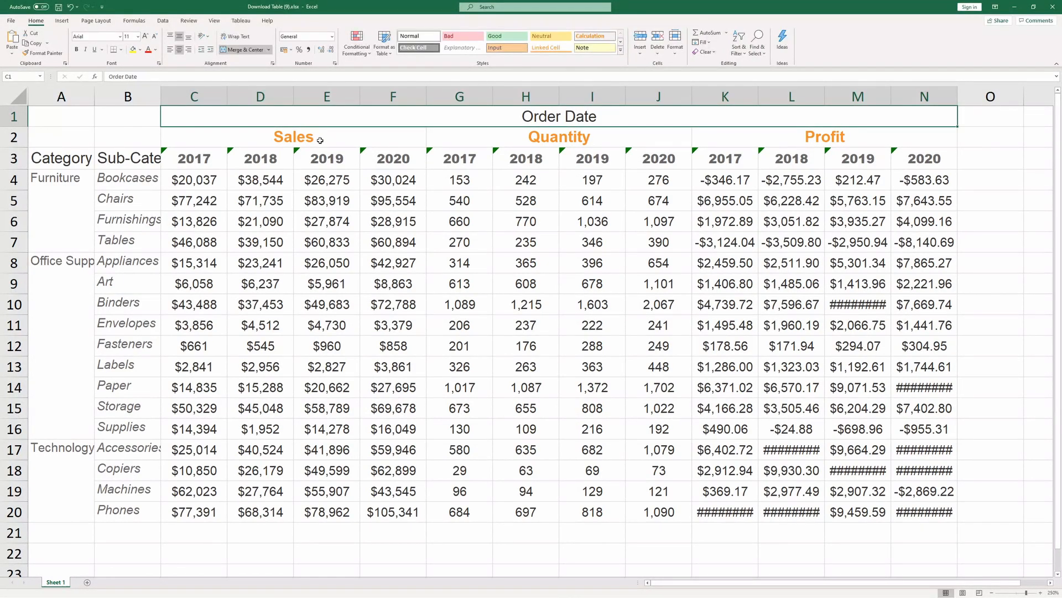
left_click(294, 136)
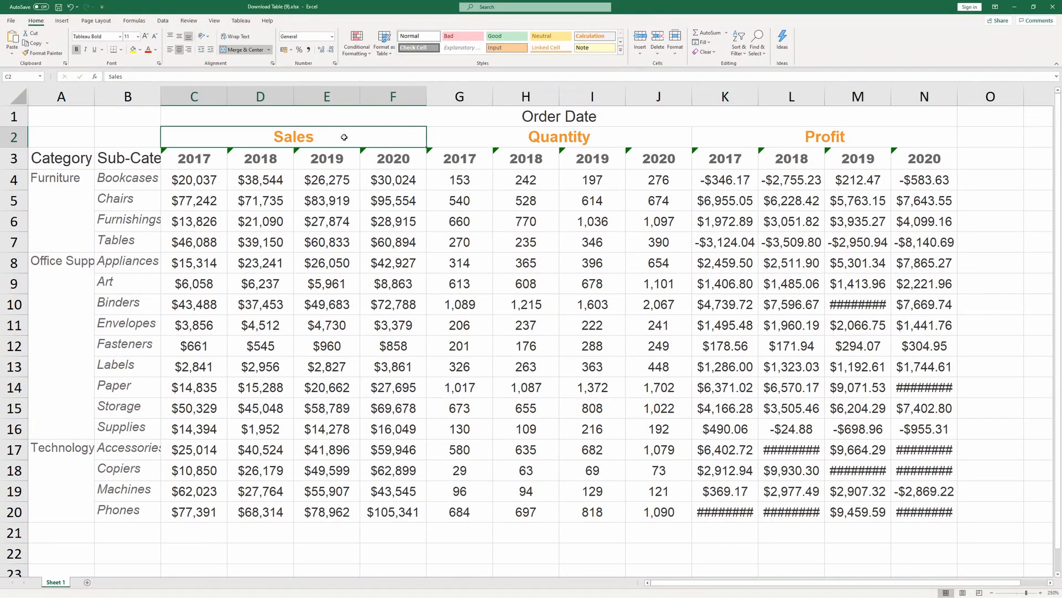
left_click(326, 179)
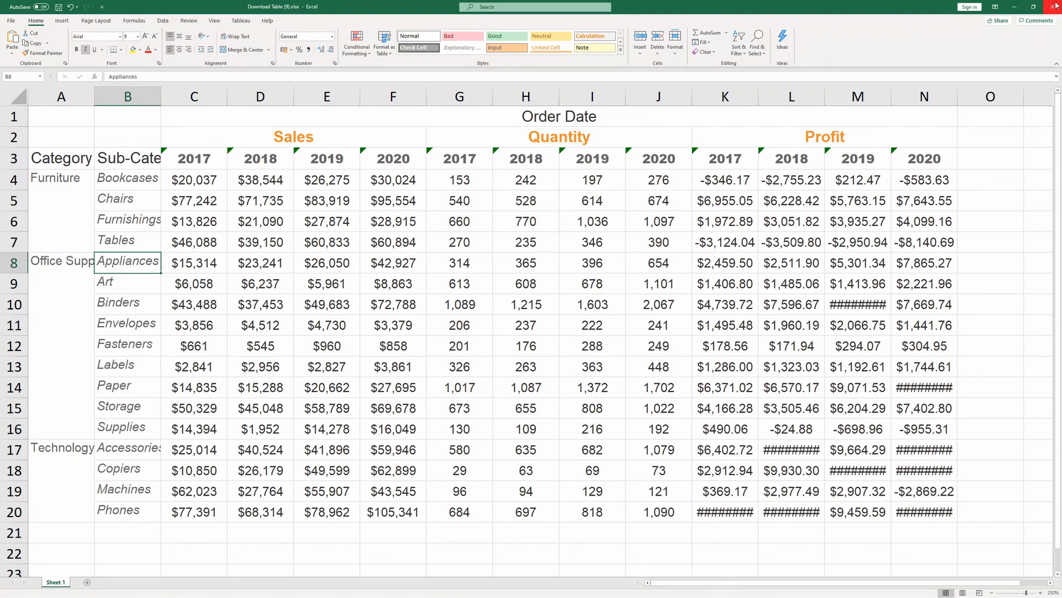
left_click(915, 83)
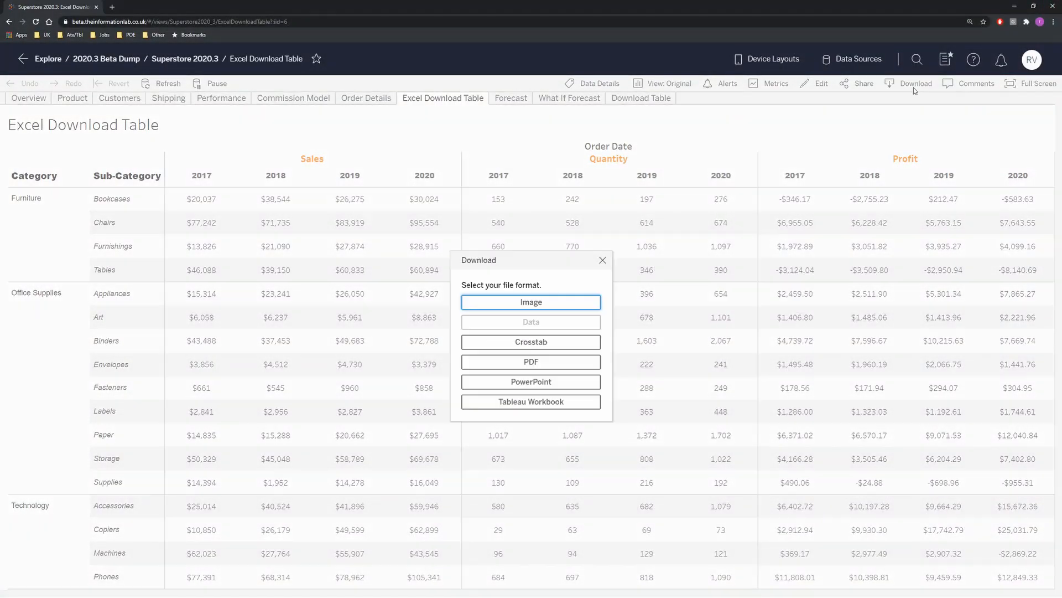
left_click(531, 341)
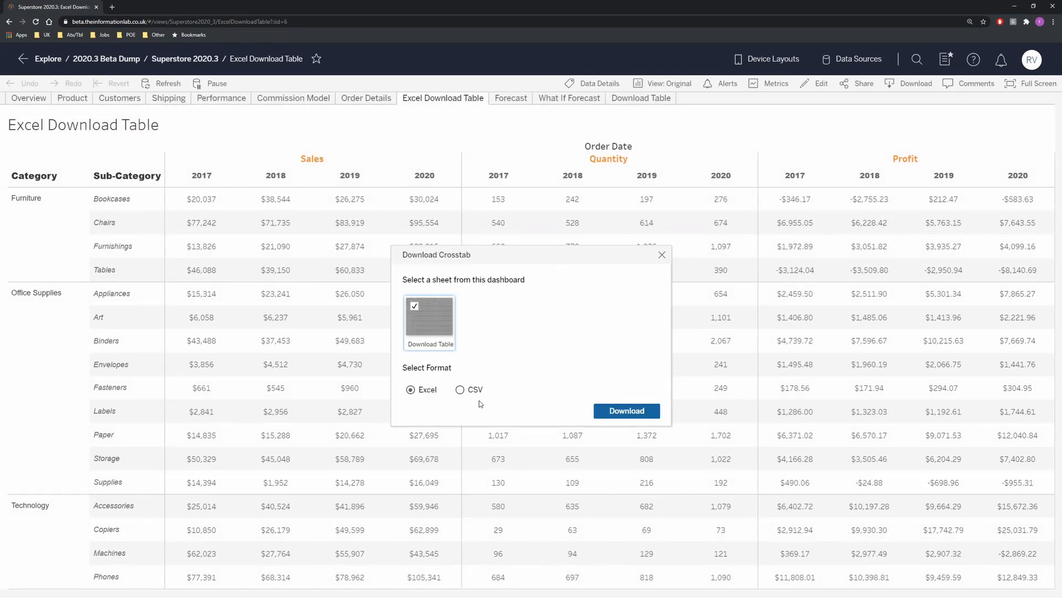
left_click(625, 410)
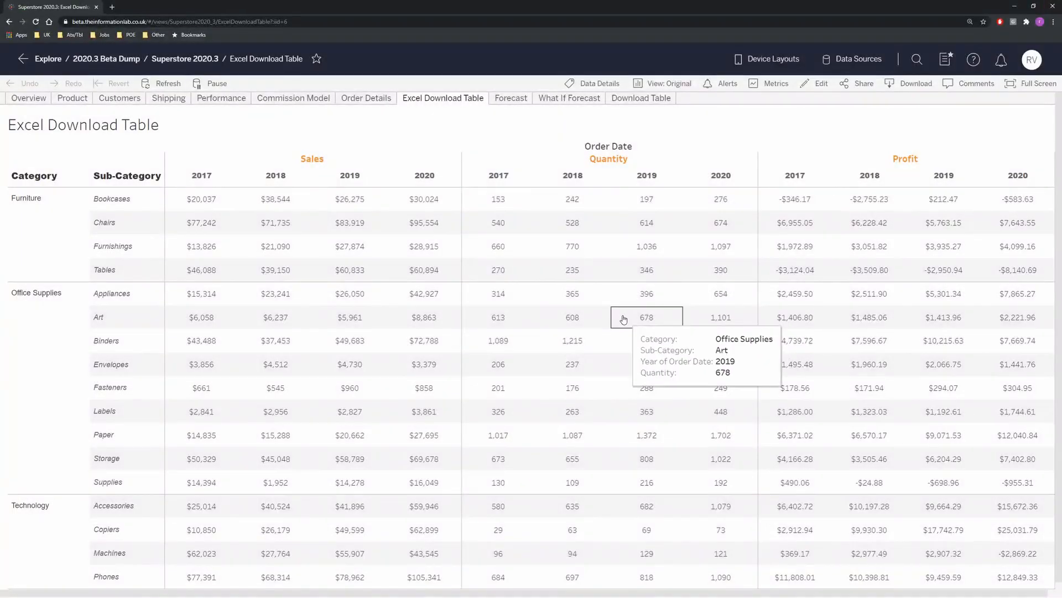
mouse_move(698, 131)
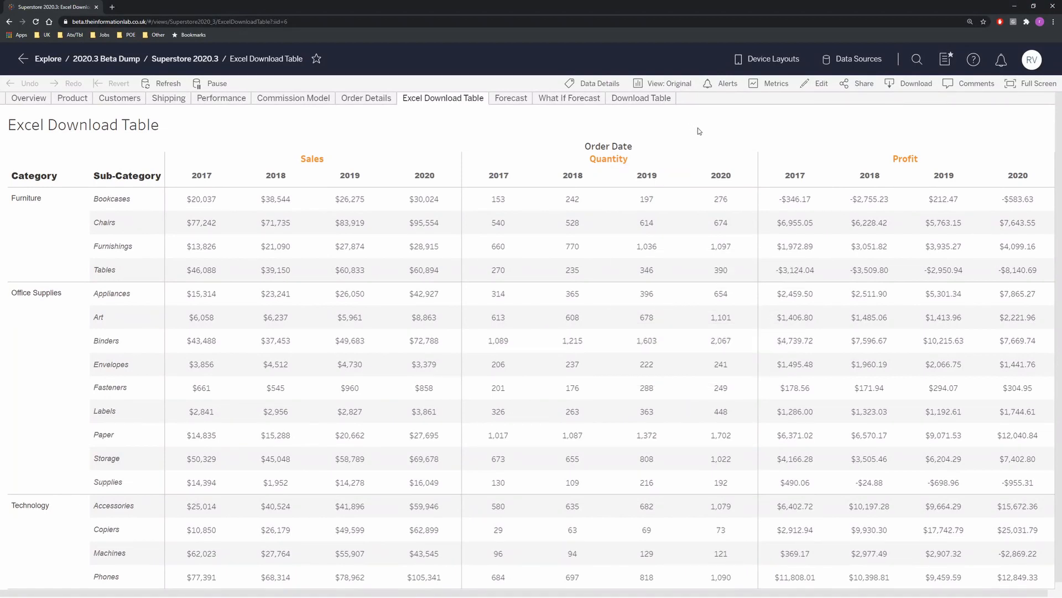